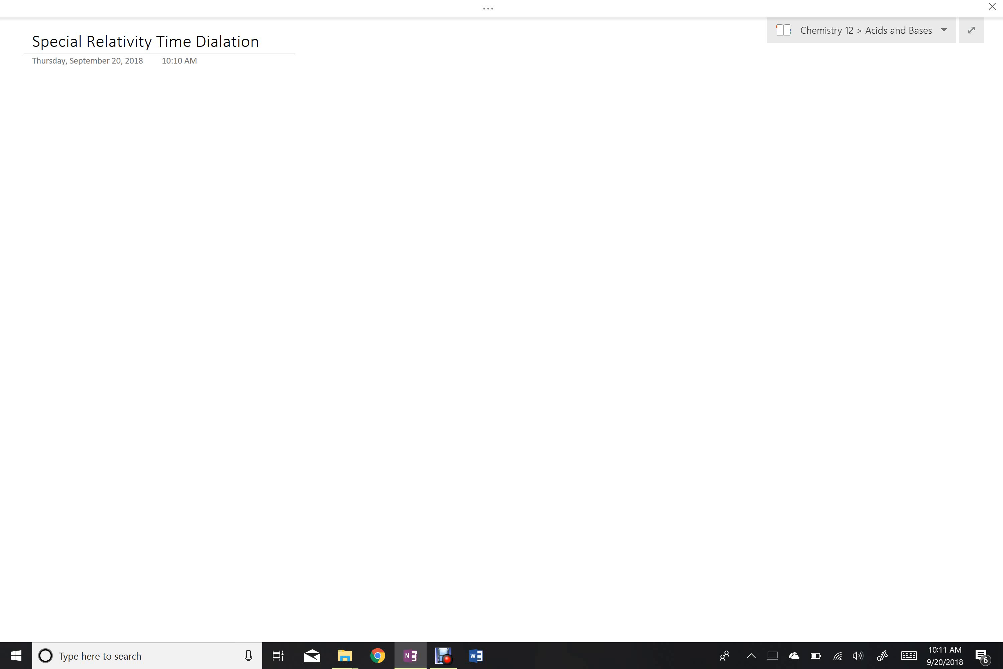
- Choose a pen from the Draw ribbon to start sketching below the title
left_click(259, 41)
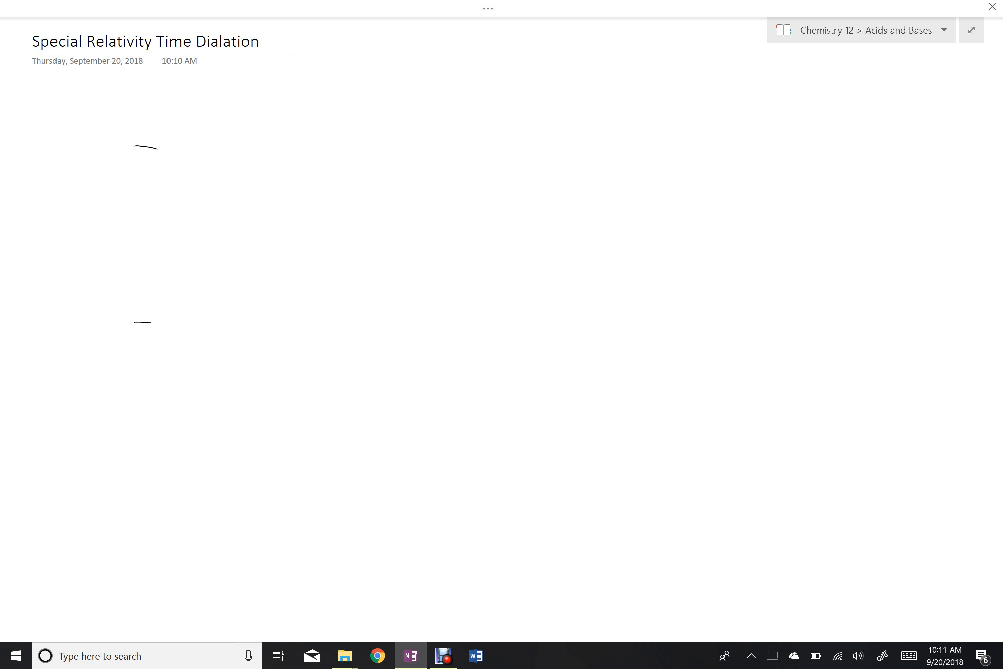
- Join the ticks with a dashed vertical line and label it 'moving frame perspective'
left_click_drag(145, 150, 142, 314)
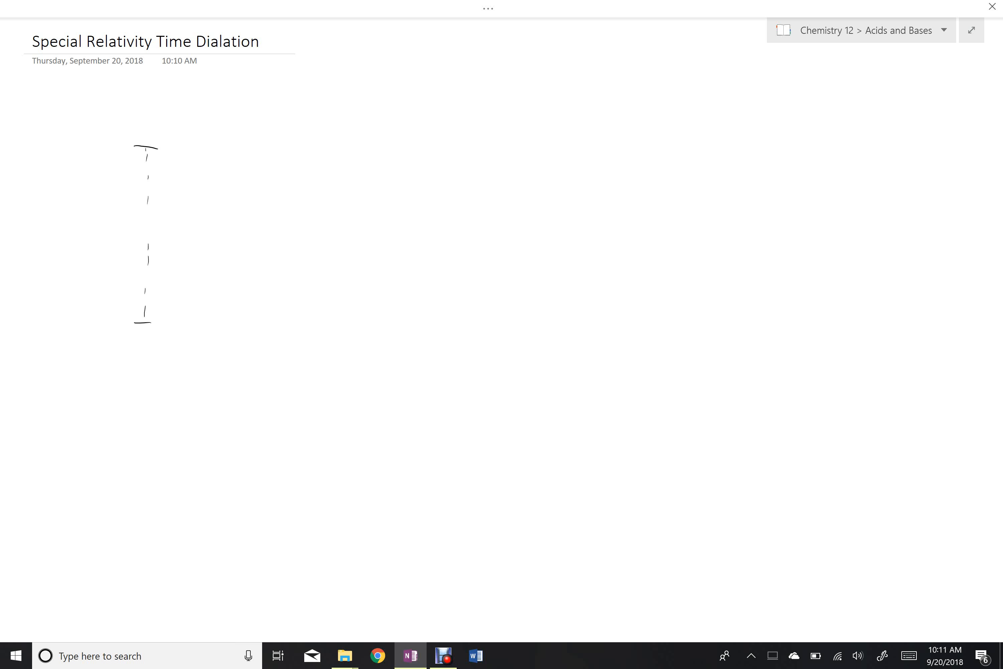
left_click_drag(93, 115, 115, 115)
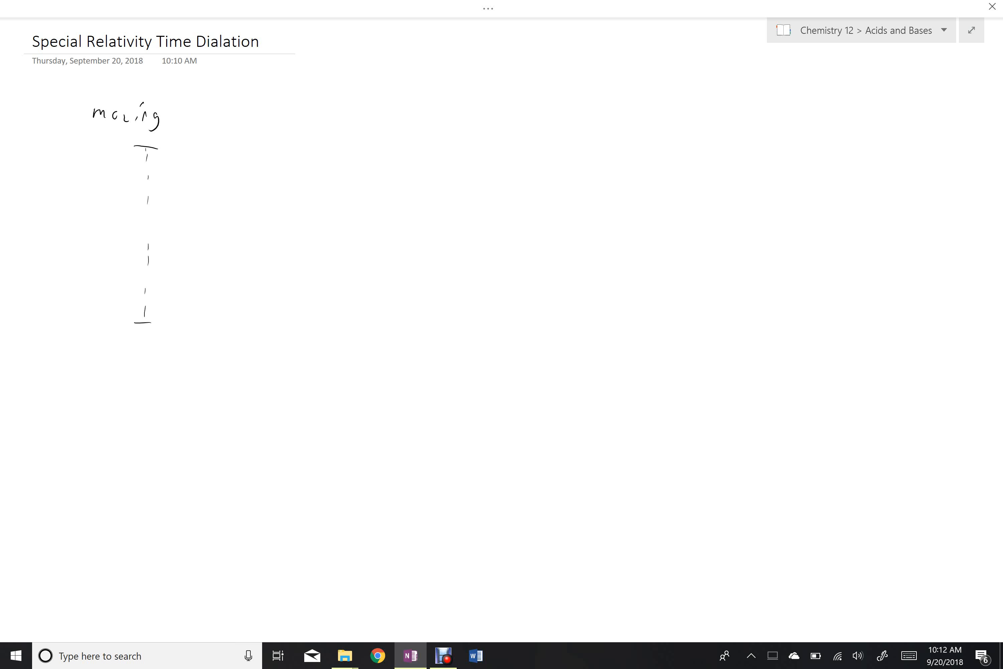
left_click_drag(189, 115, 246, 118)
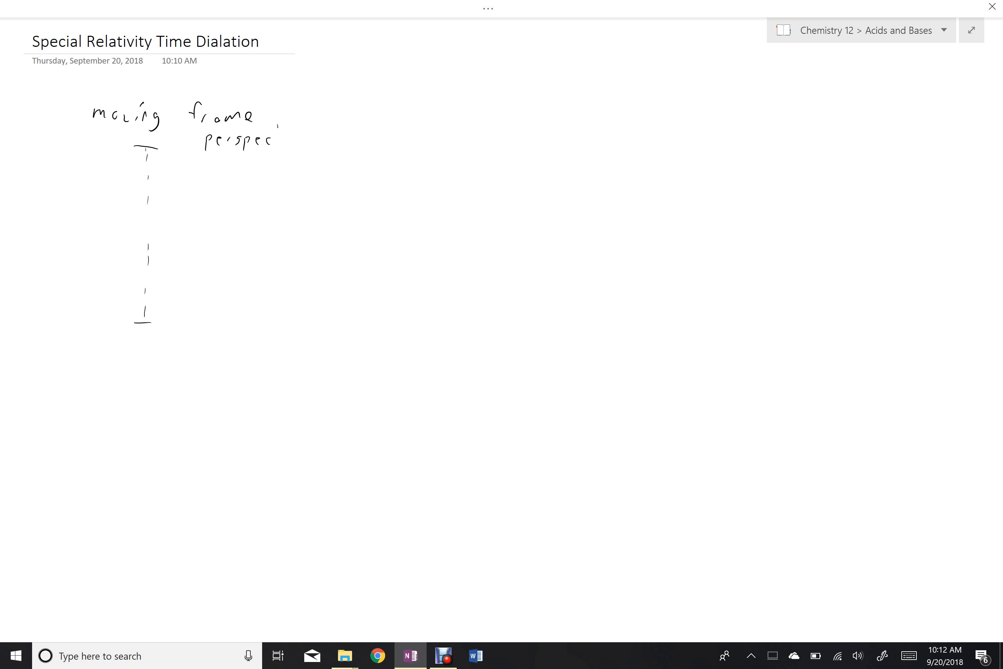
left_click_drag(278, 144, 311, 144)
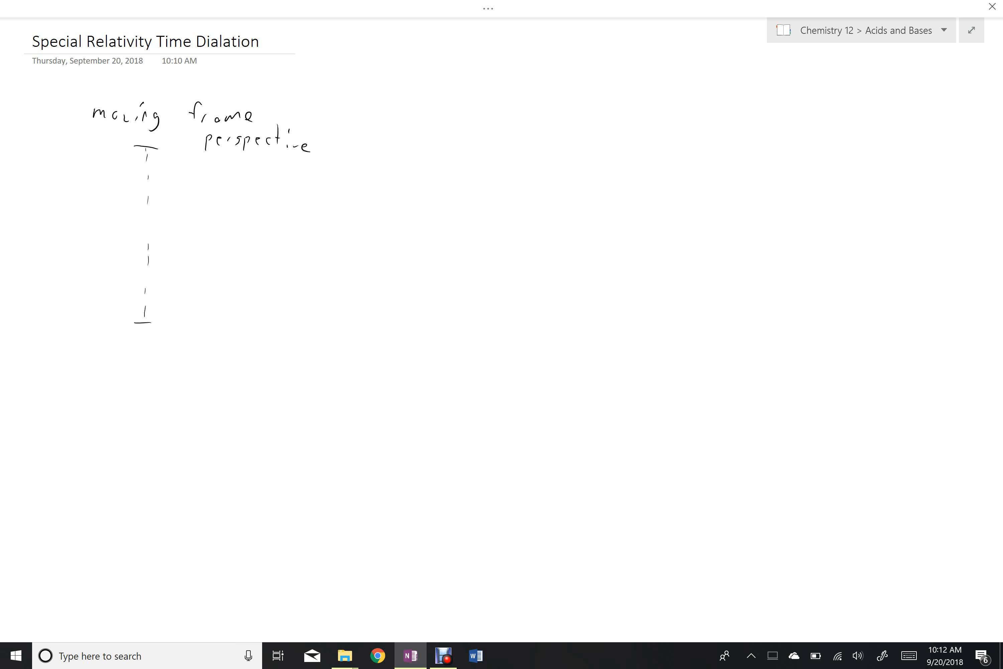
- Mark the end points of a second diagram to the right
left_click_drag(448, 137, 466, 135)
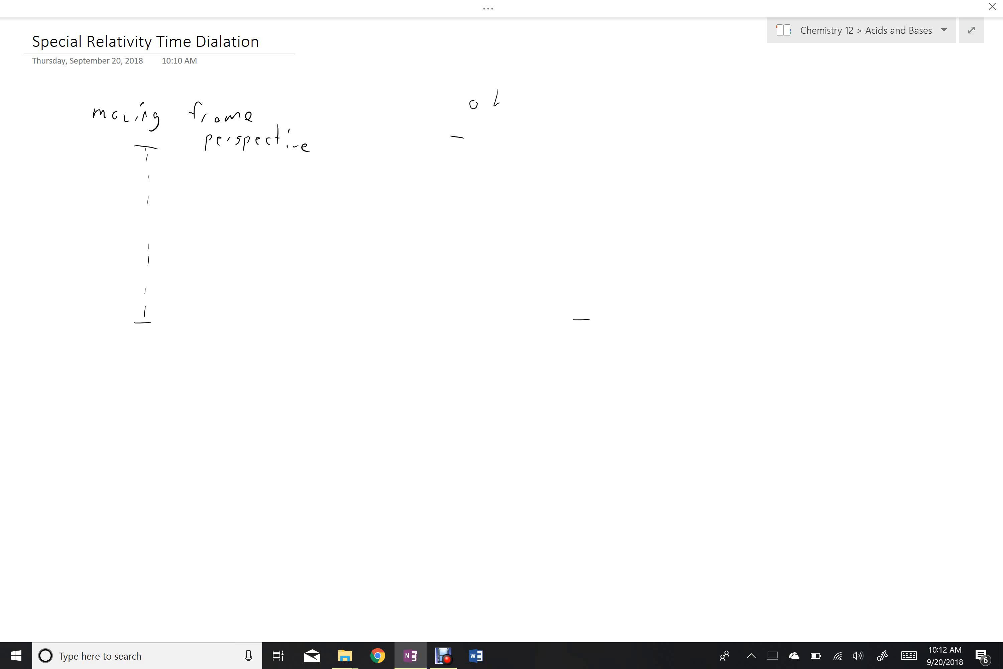
- Label the second diagram 'observing' and draw its diagonal dashed path down-right
left_click_drag(486, 109, 556, 109)
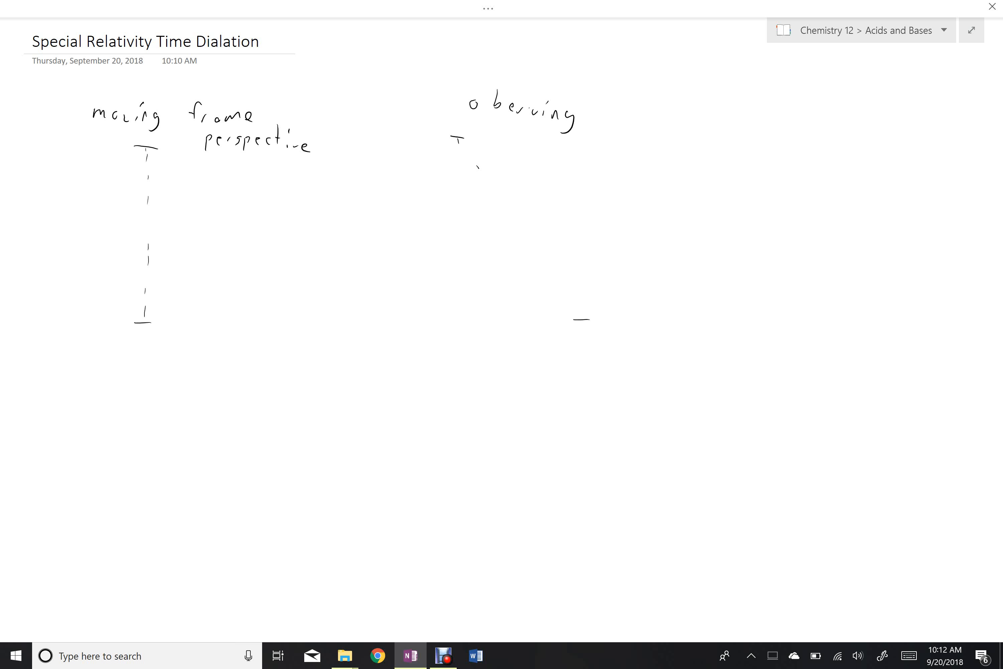
left_click_drag(467, 147, 582, 317)
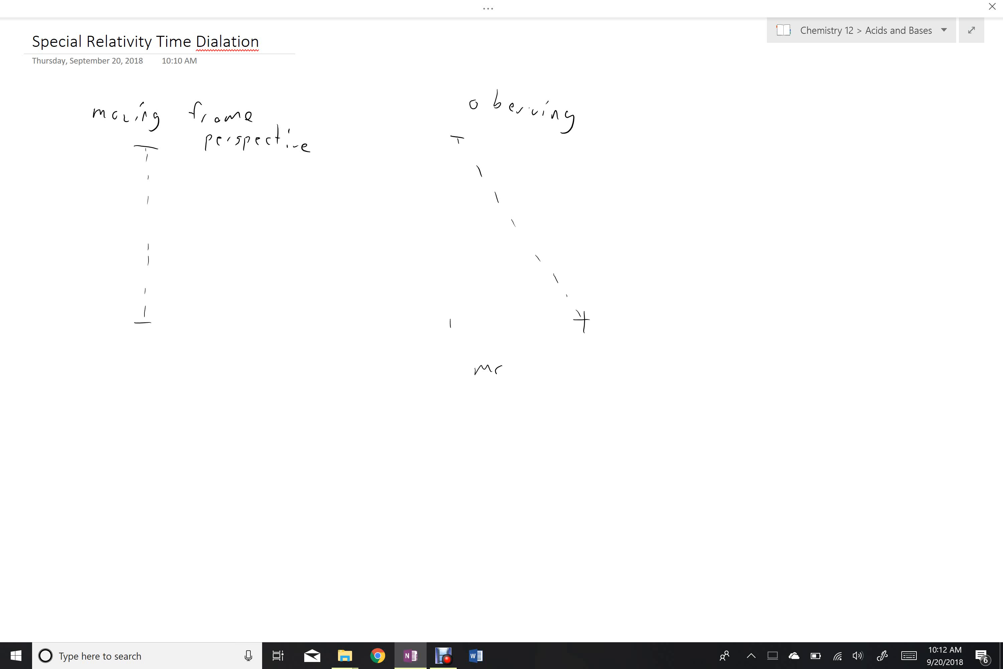
- Caption it 'motion of the frame' and draw the dashed horizontal base
type("motion o")
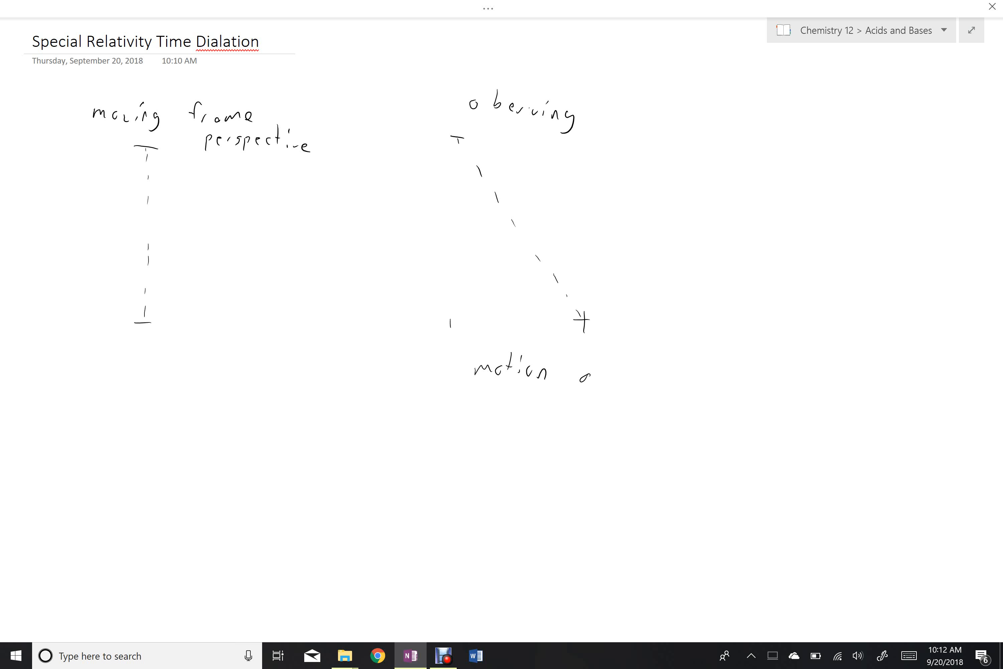
type("of the")
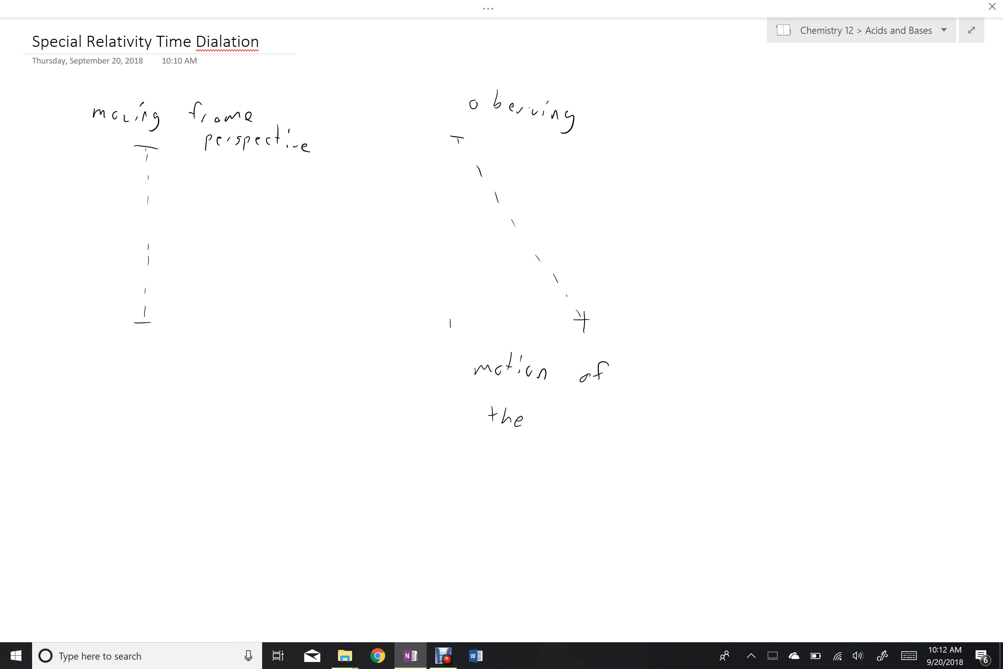
type("frame")
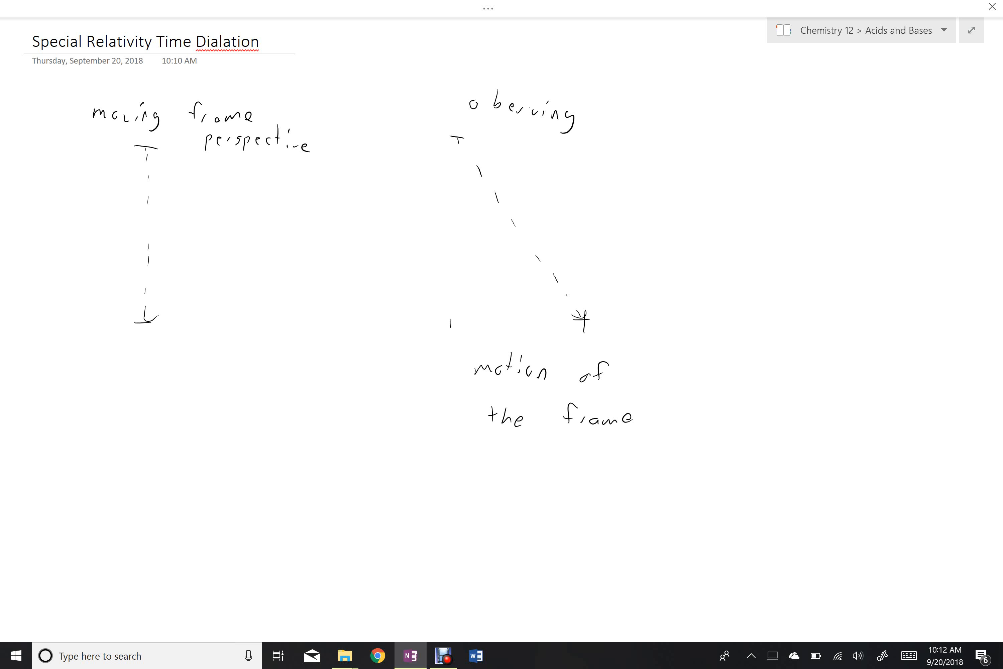
left_click_drag(450, 323, 588, 320)
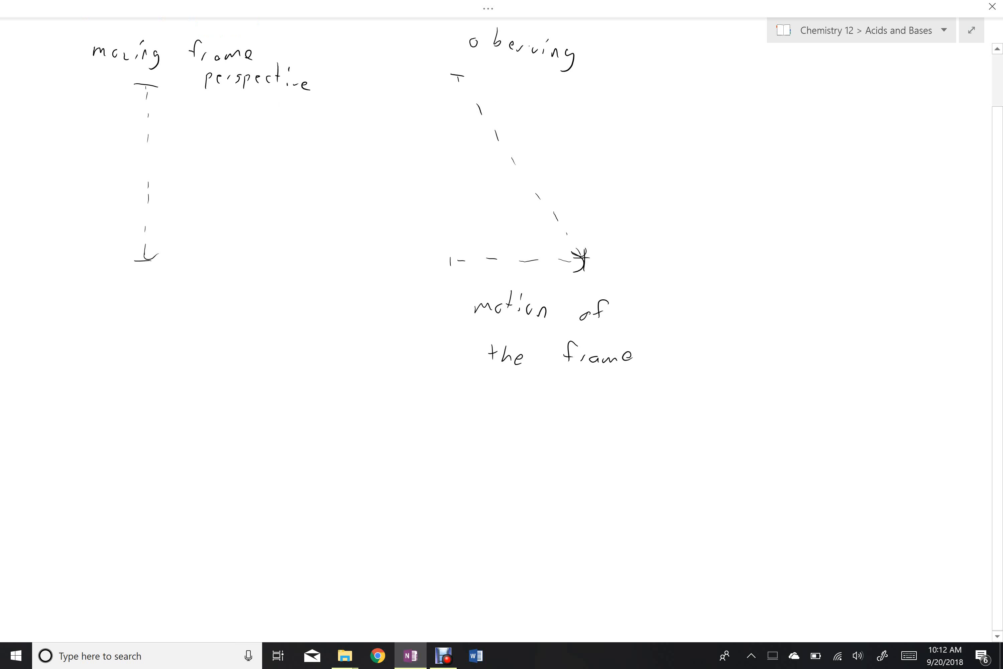
- Draw a dashed right triangle with sides ds, d object and do, beginning 'ds ='
left_click_drag(245, 391, 243, 492)
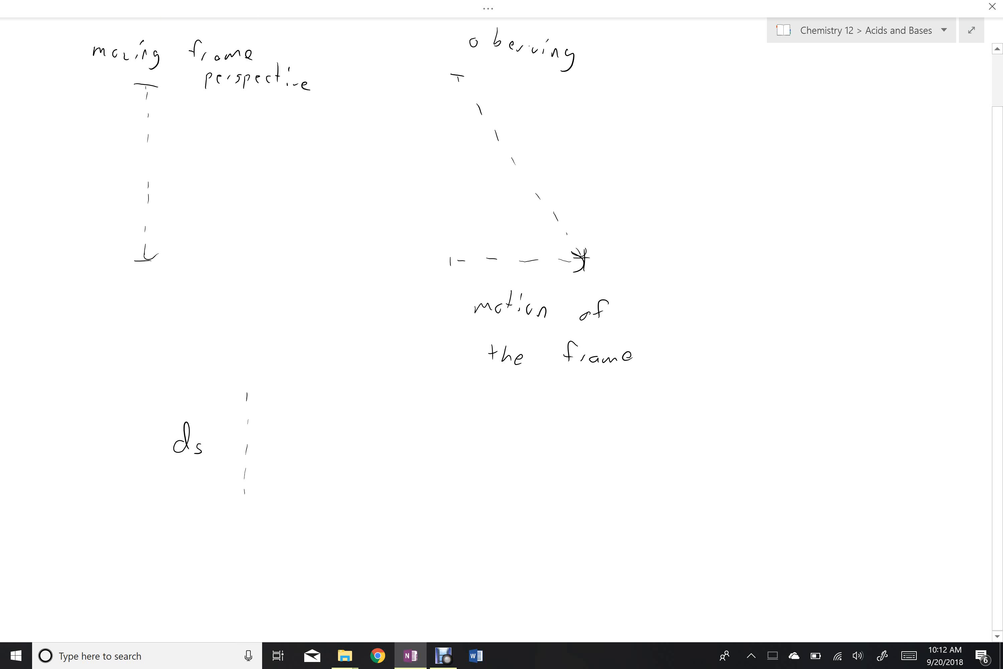
left_click_drag(246, 486, 291, 498)
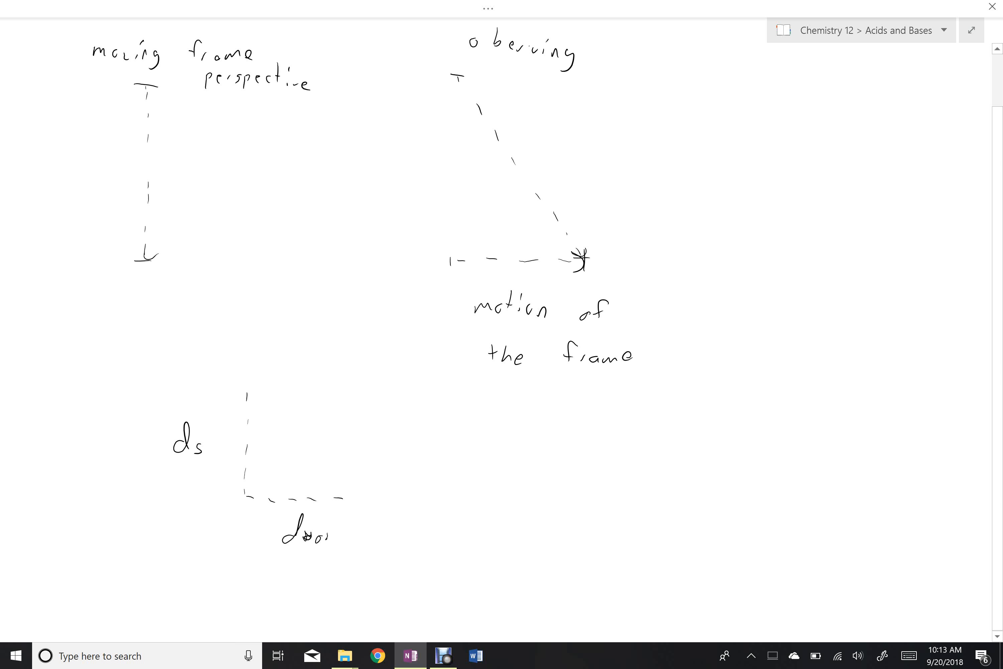
type("object")
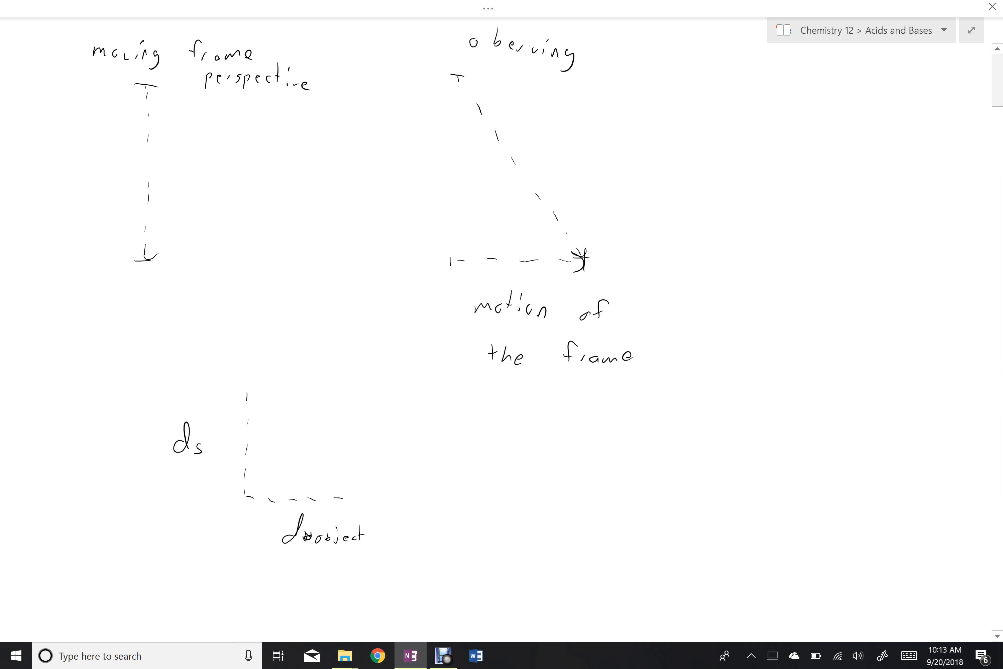
left_click_drag(252, 380, 345, 493)
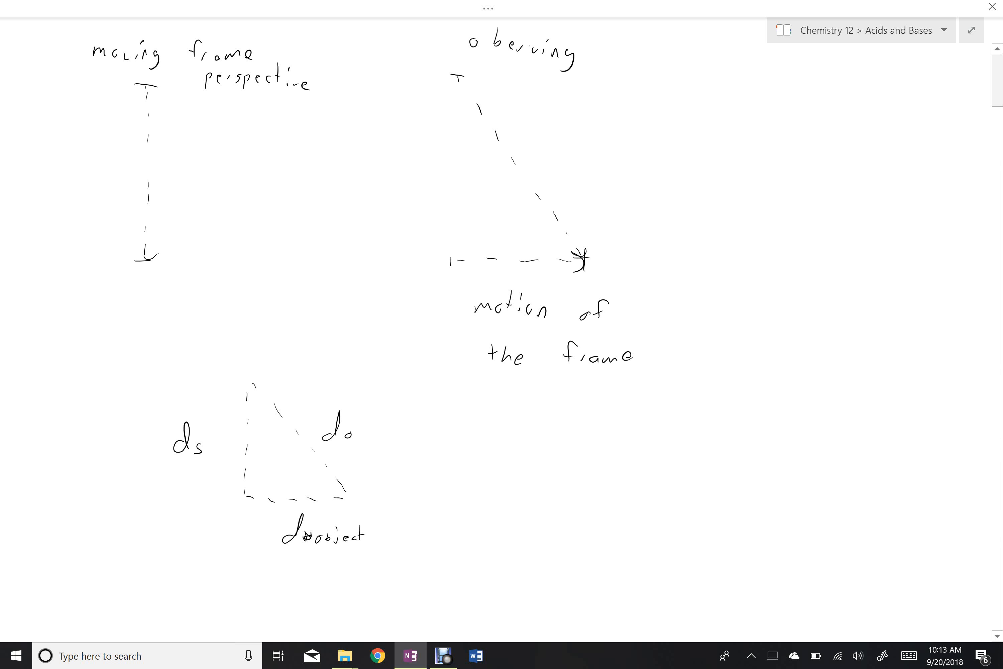
type("=")
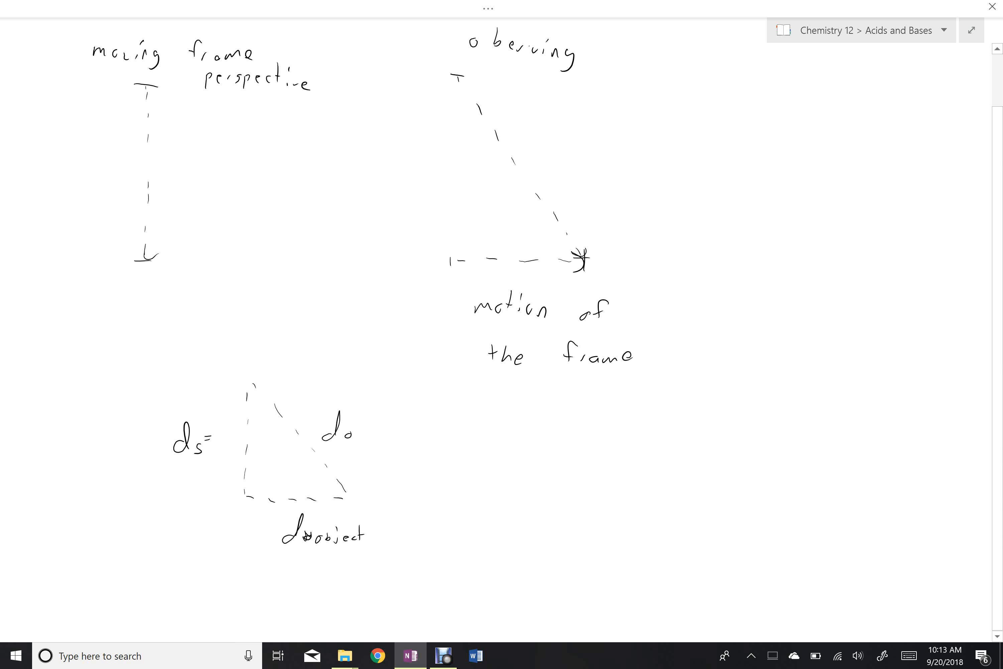
- Write the side equations ds = c t_s and d object = v t_o
type("α = 0")
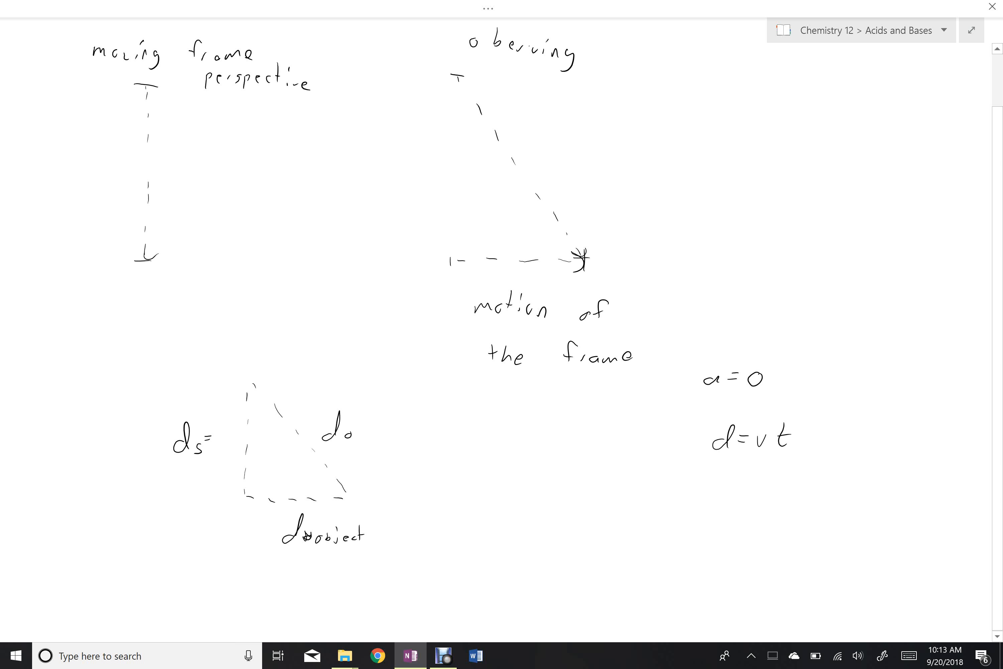
type("=c")
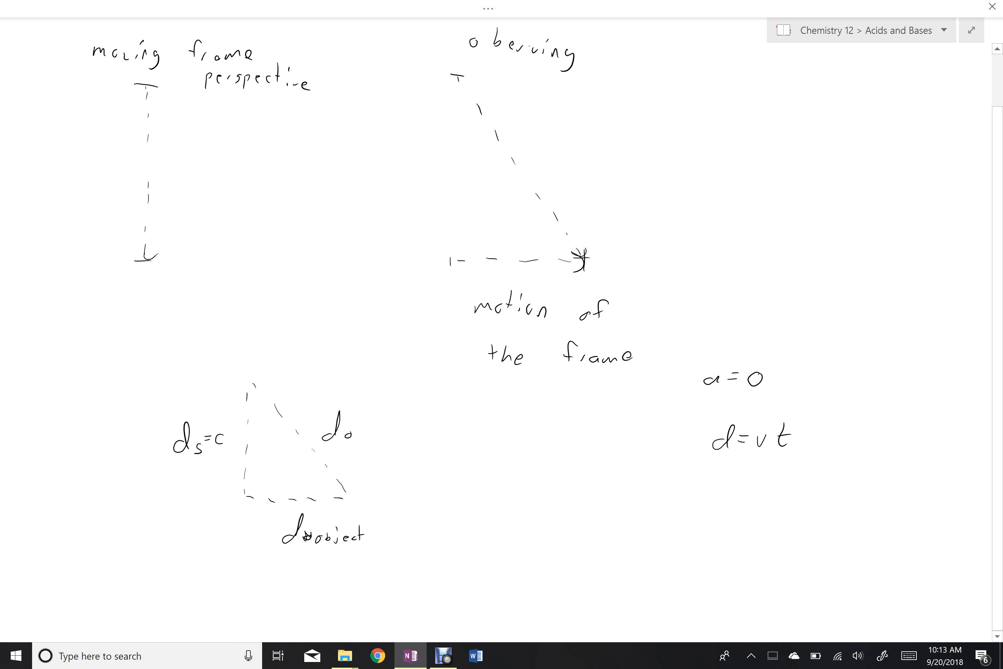
type("t")
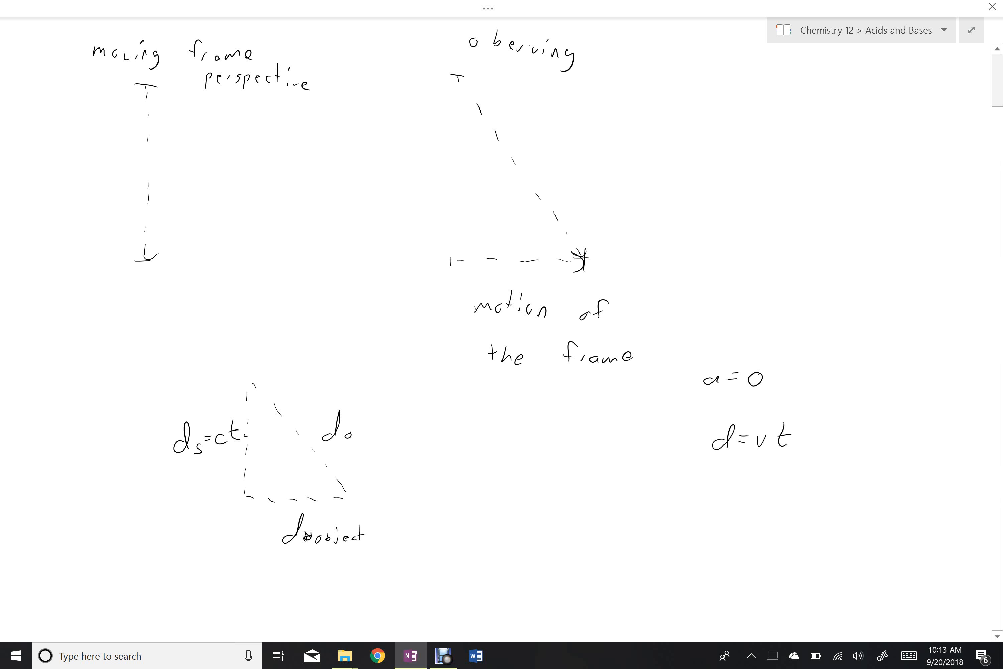
type("s")
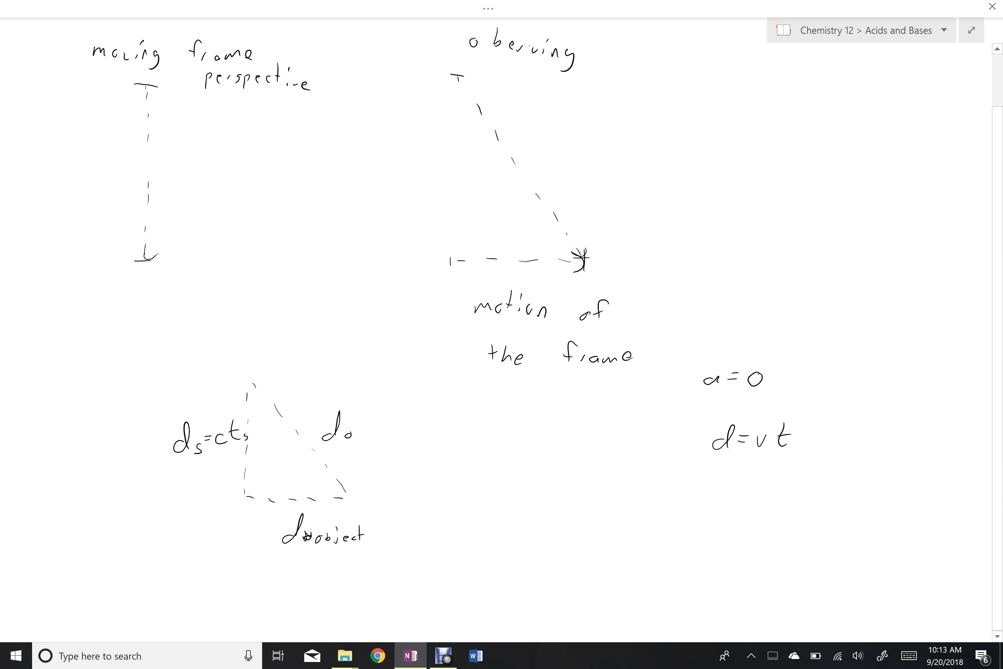
type("= V")
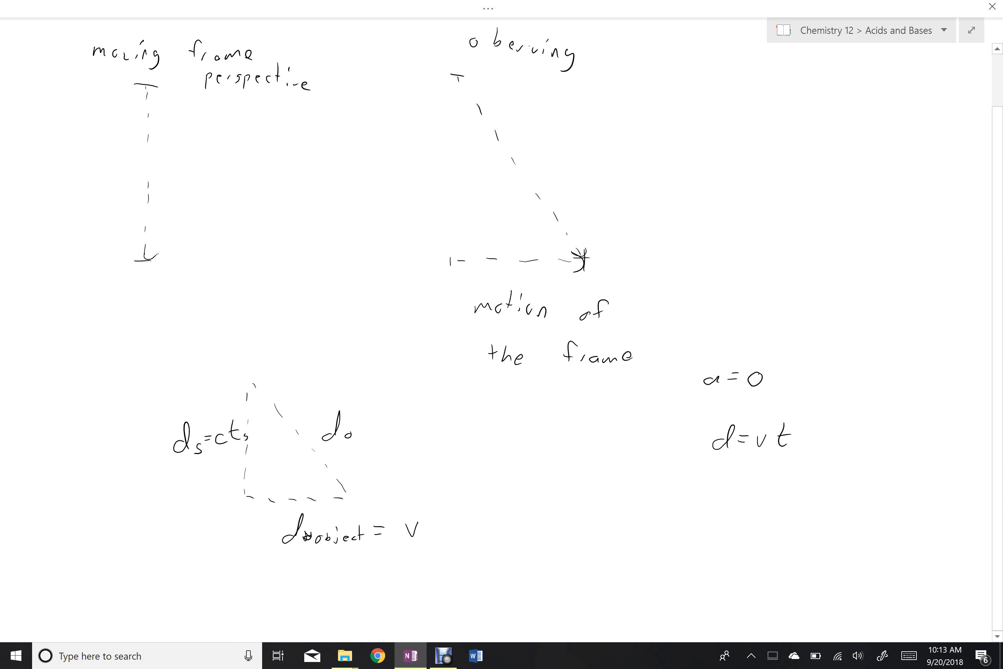
- Complete the hypotenuse label as d_o = c t_o
type("to")
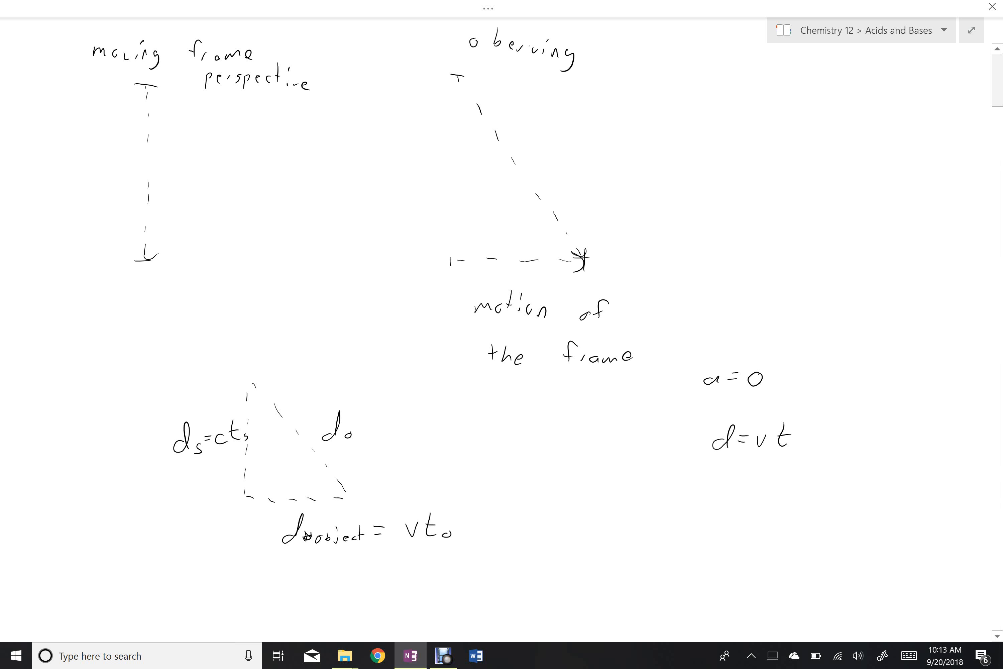
type("=")
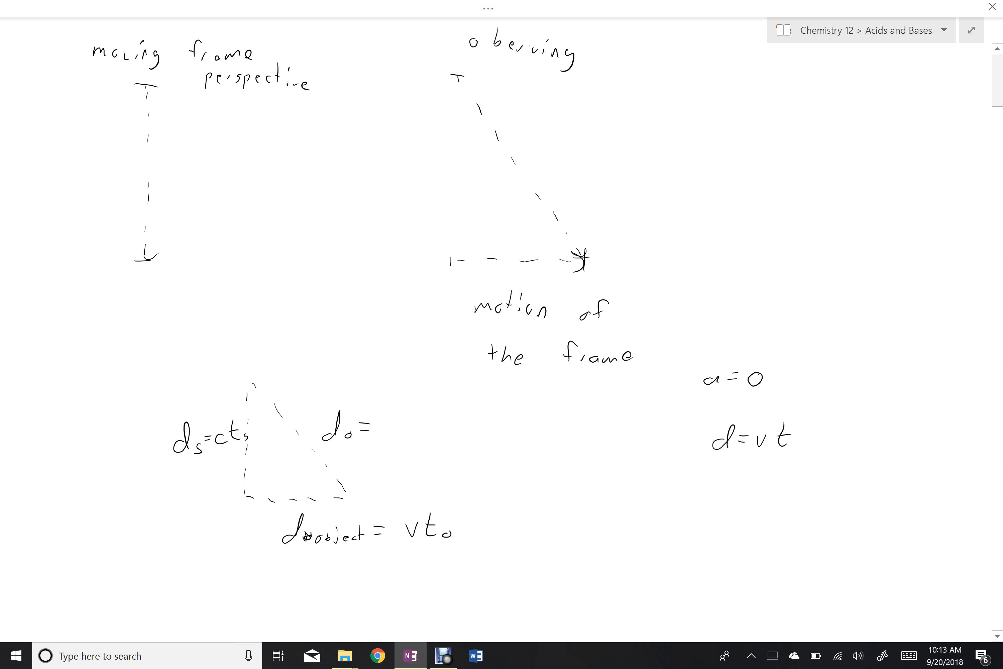
type("c")
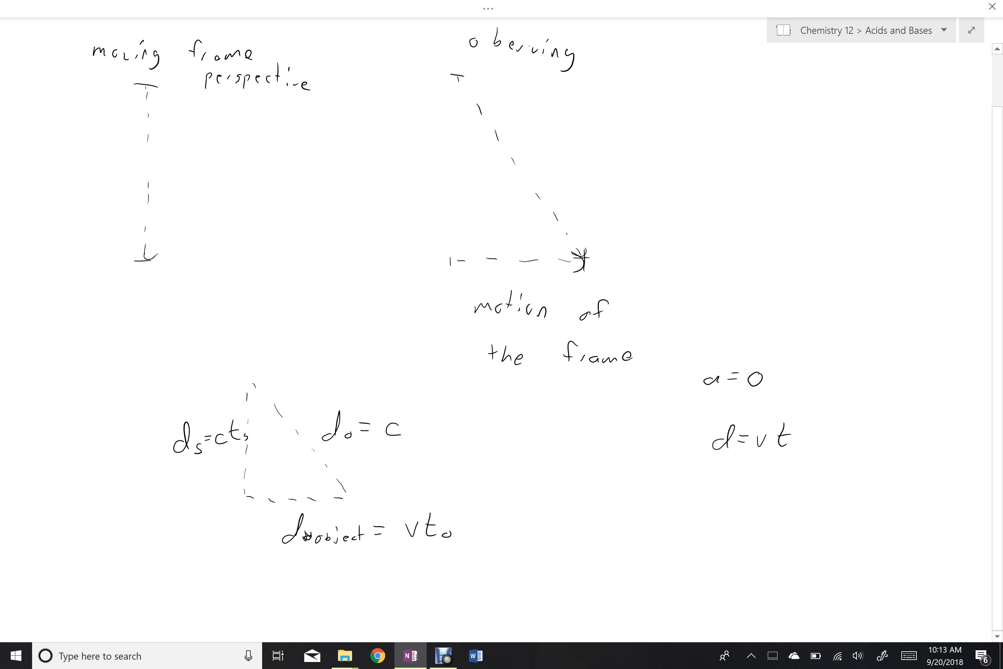
type("t")
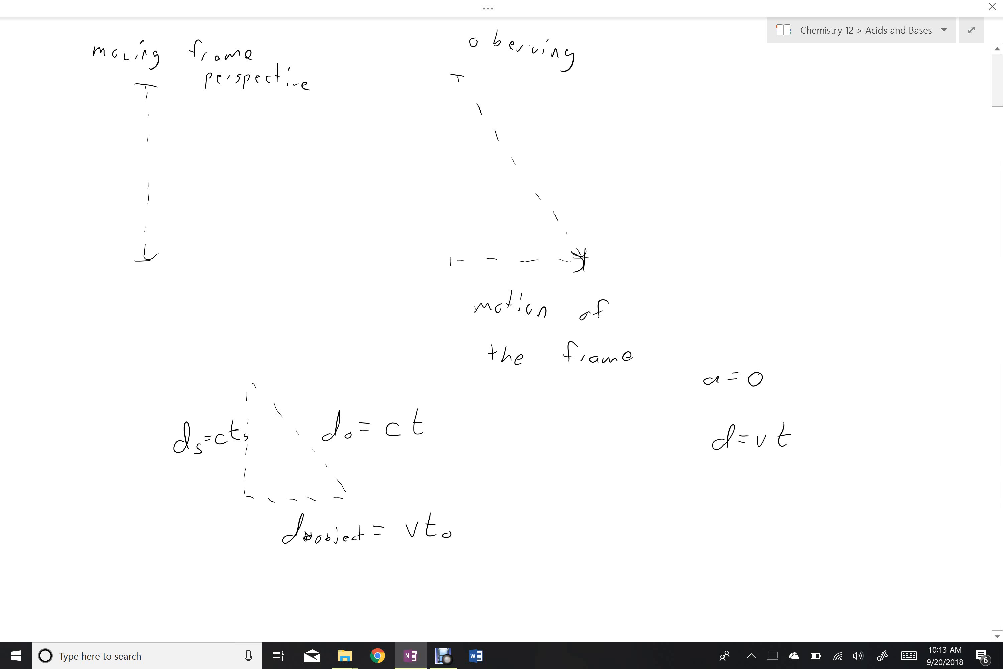
type("o")
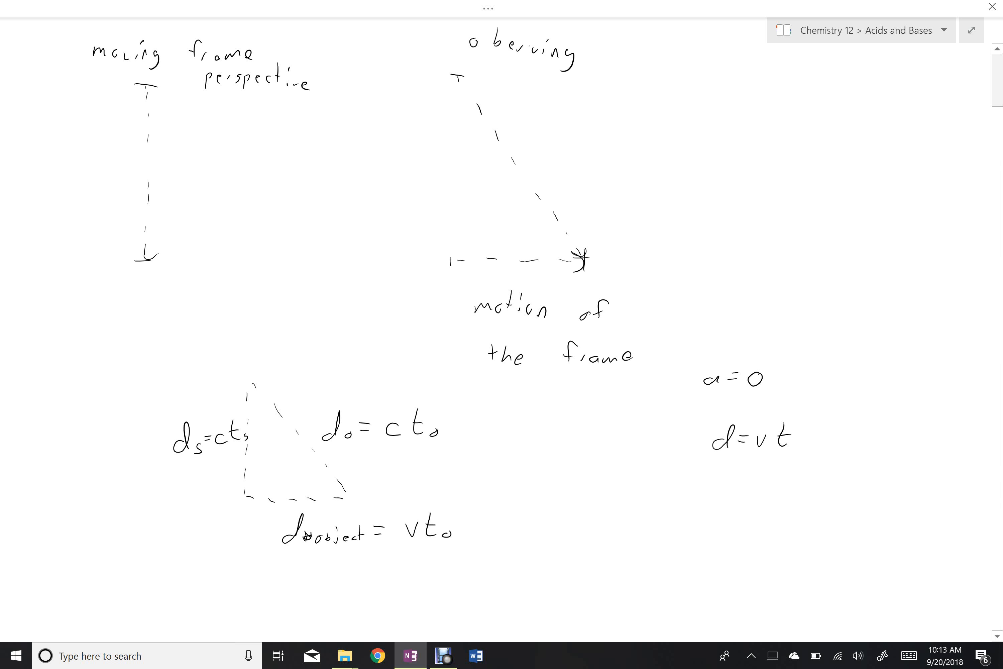
scroll("down", 3)
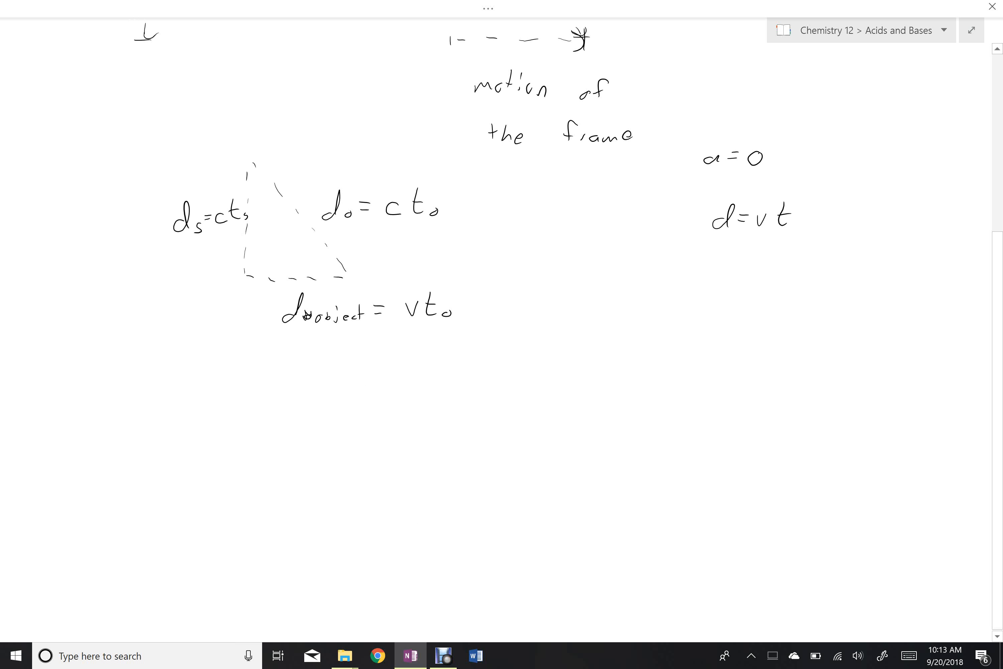
- Write h² = a² + b², substitute (ct_o)² = (ct_s)² + (vt_o)², and begin expanding to c²t_o²
scroll("down", 3)
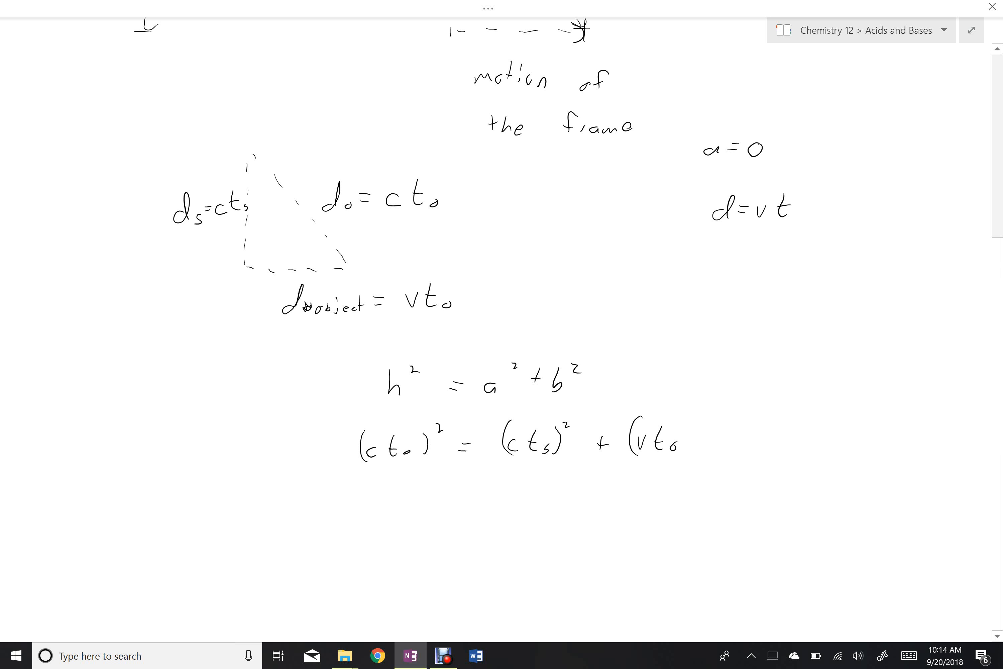
scroll("down", 3)
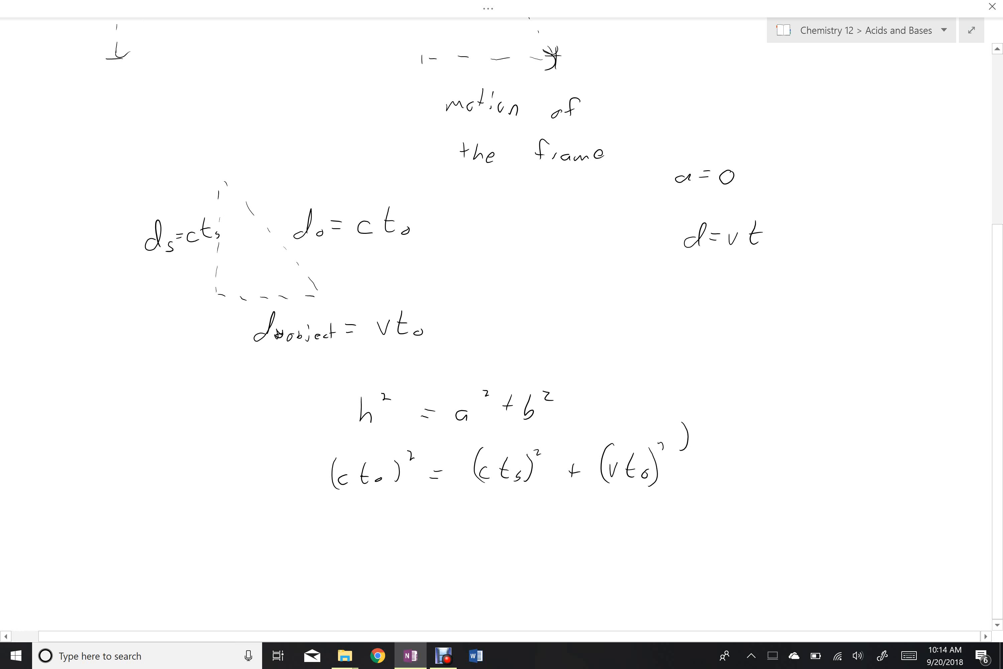
left_click_drag(665, 448, 687, 409)
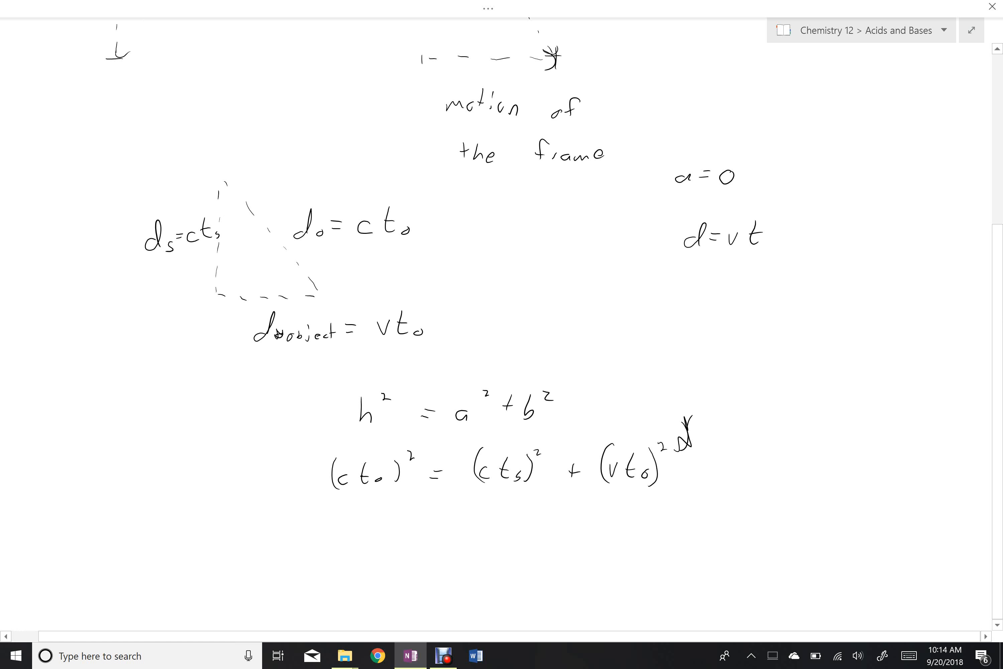
scroll("down", 3)
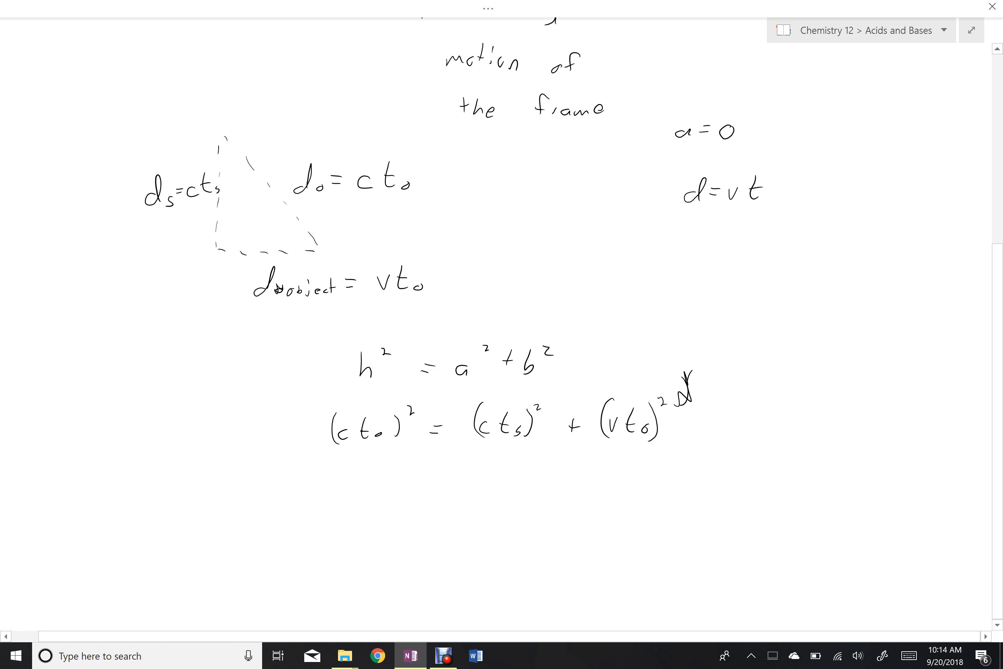
type("c²t₀² = c²tₛ² + v²t₀²")
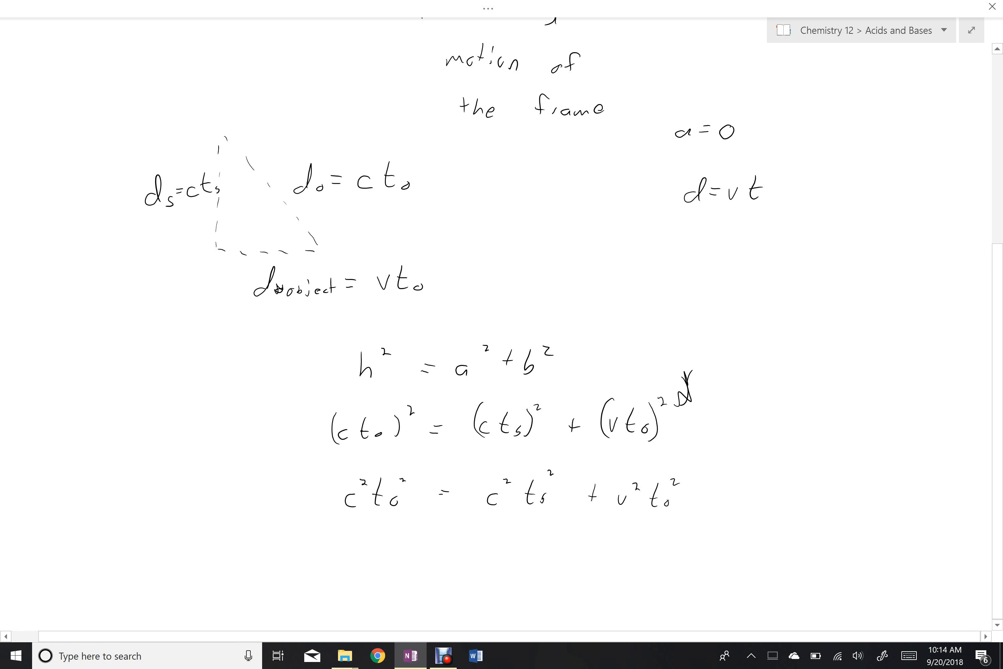
- Divide c²t_o² − v²t_o² = c²t_s² by c² and cancel the c² terms
scroll("down", 3)
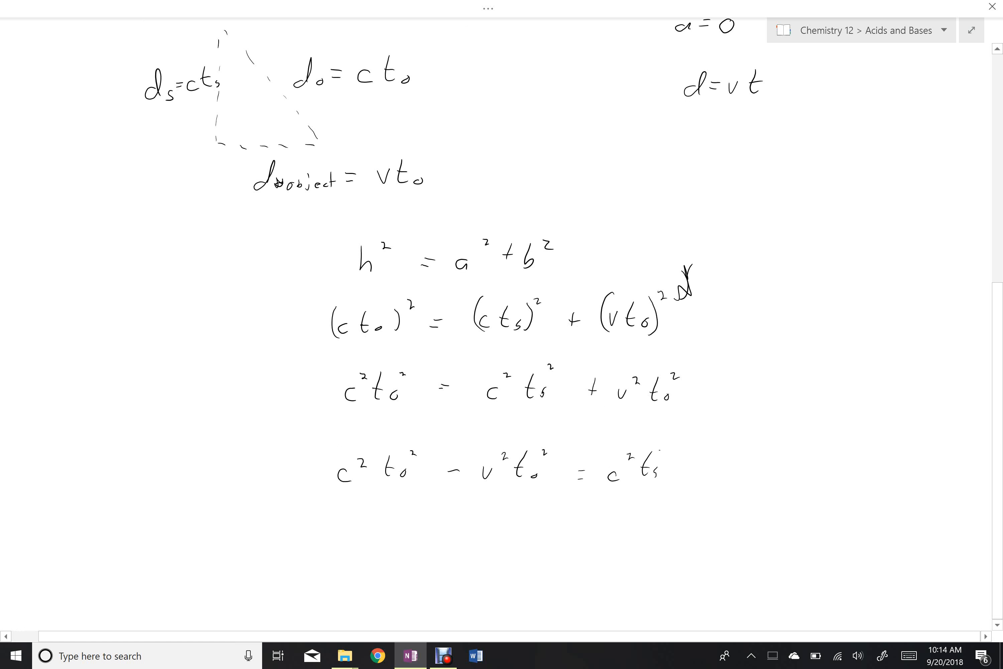
left_click_drag(601, 490, 662, 485)
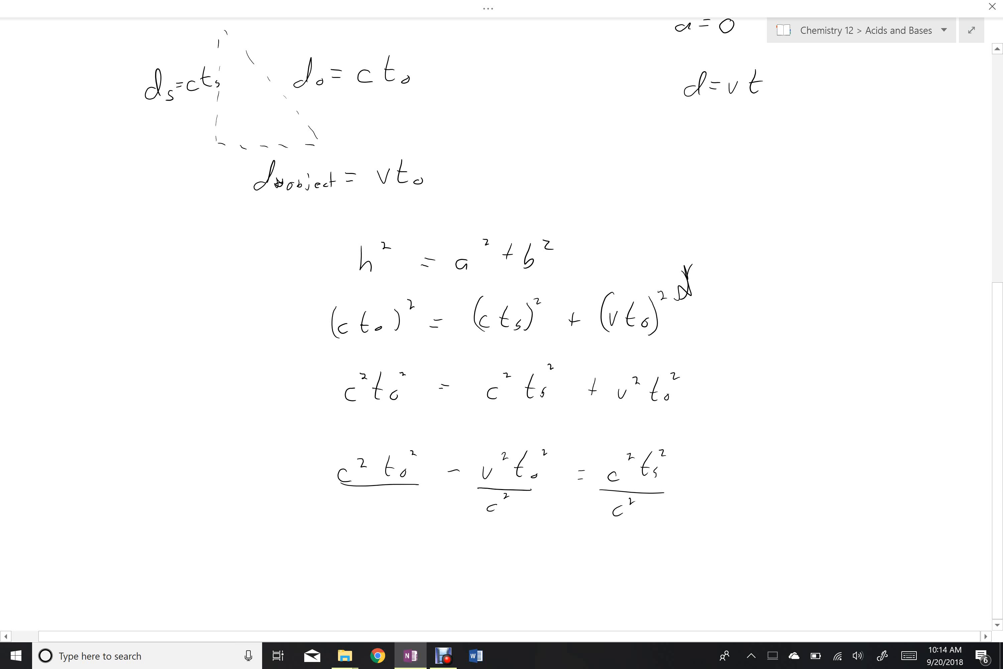
left_click_drag(339, 461, 416, 505)
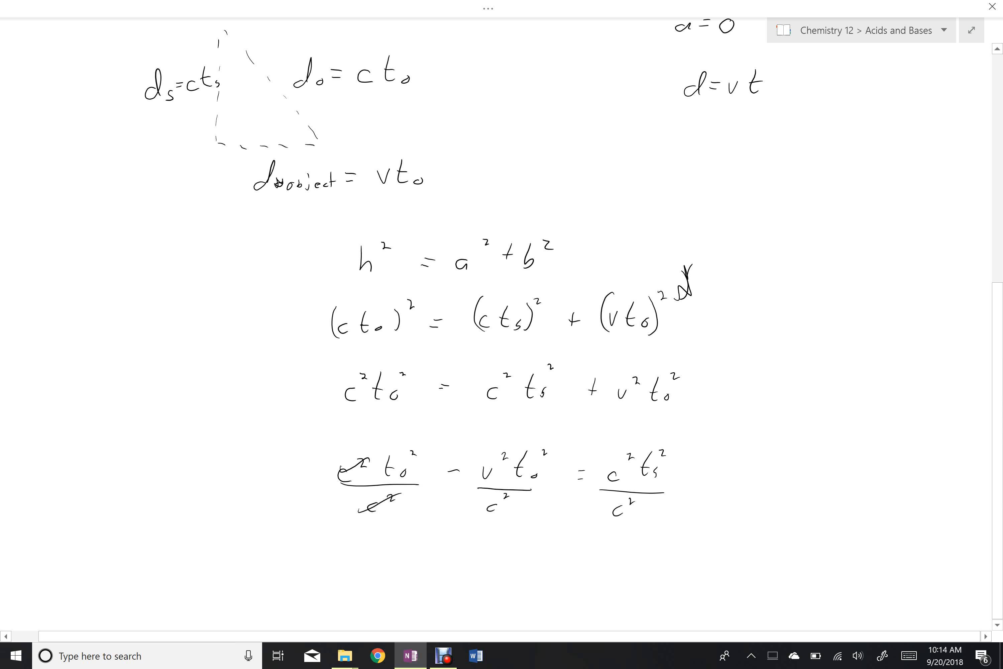
left_click_drag(604, 465, 646, 509)
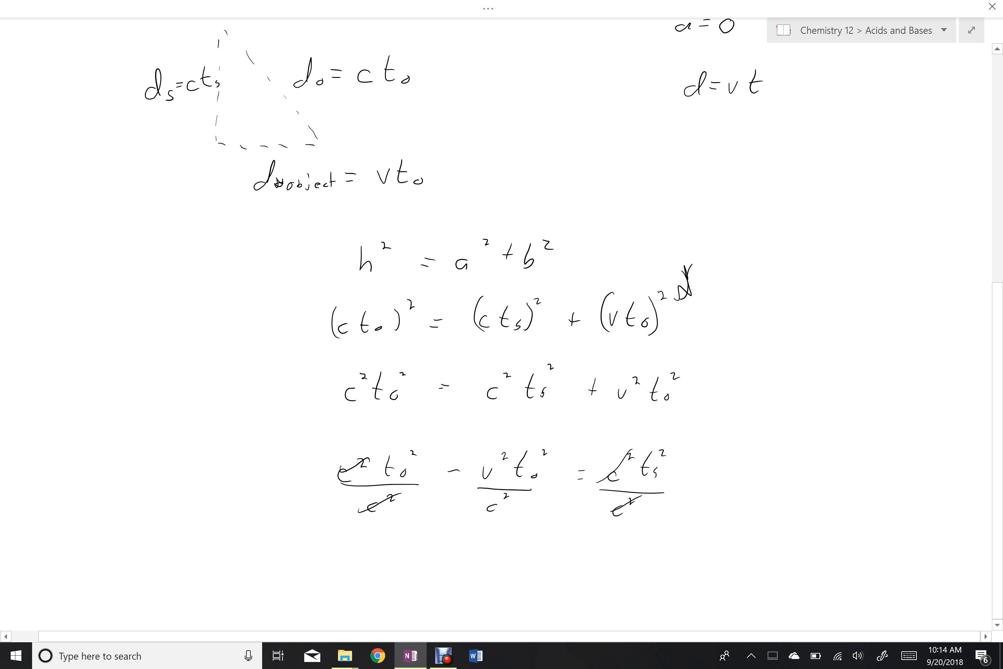
- Write the simplified line t_o² − (v²/c²)t_o² = t_s²
scroll("down", 3)
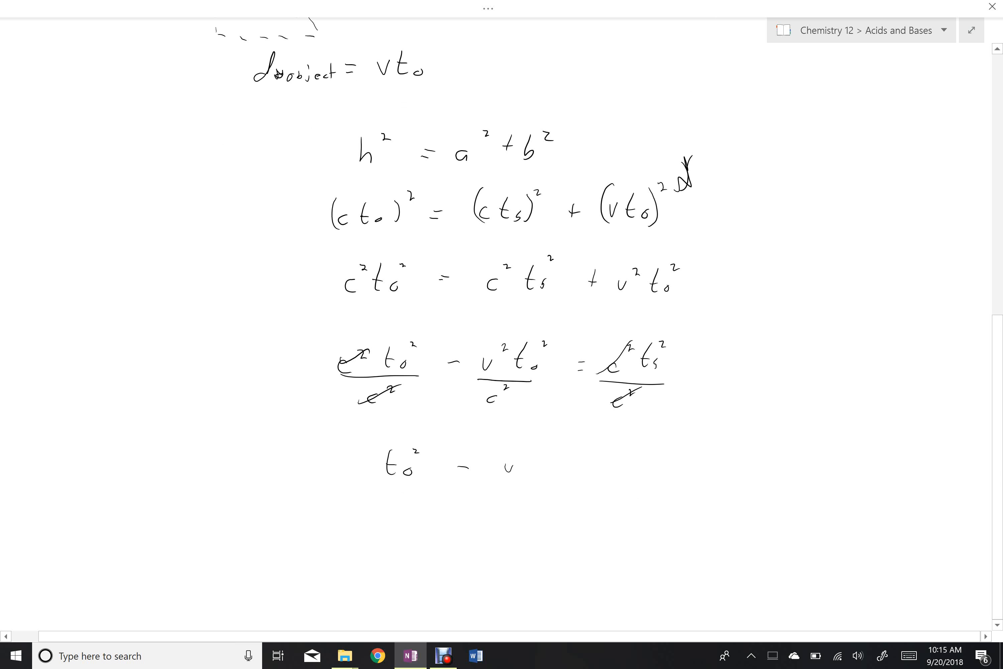
left_click_drag(505, 454, 563, 486)
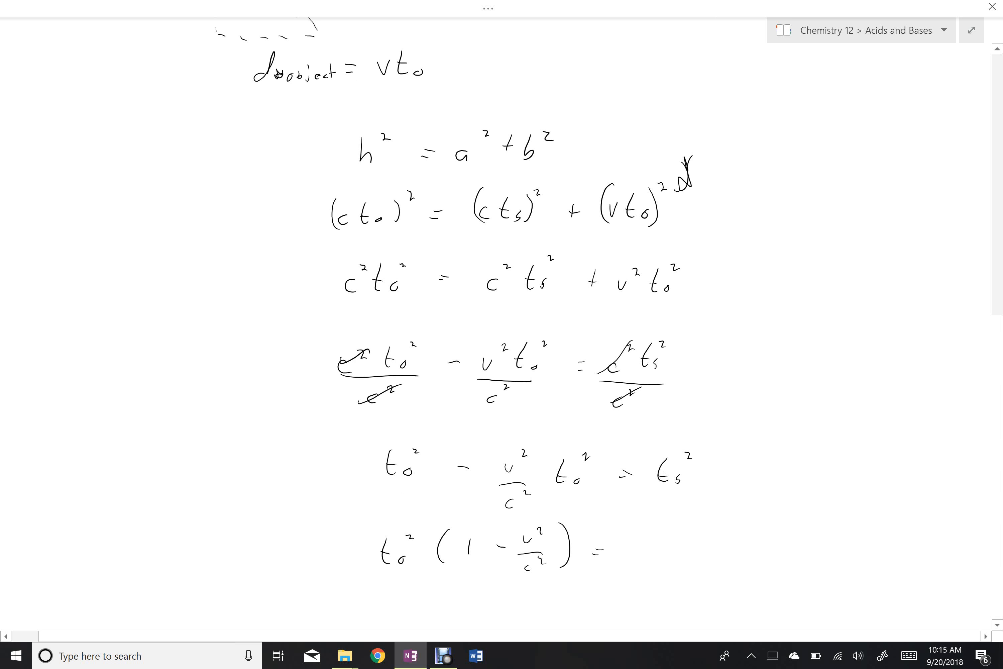
- Finish the factored line t_o²(1 − v²/c²) = t_s² and continue below
left_click(630, 547)
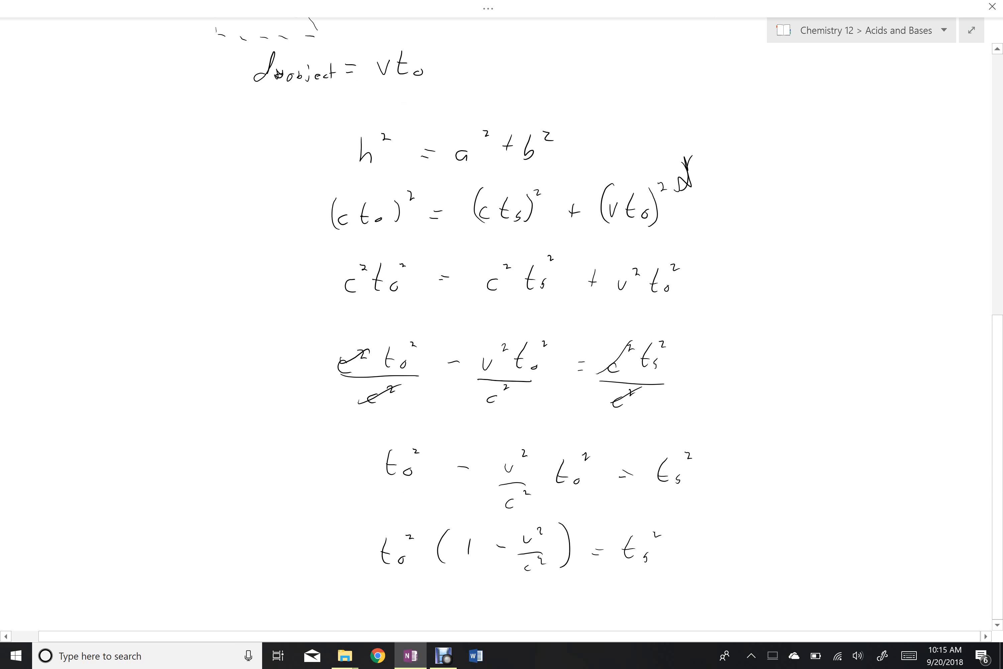
scroll("down", 3)
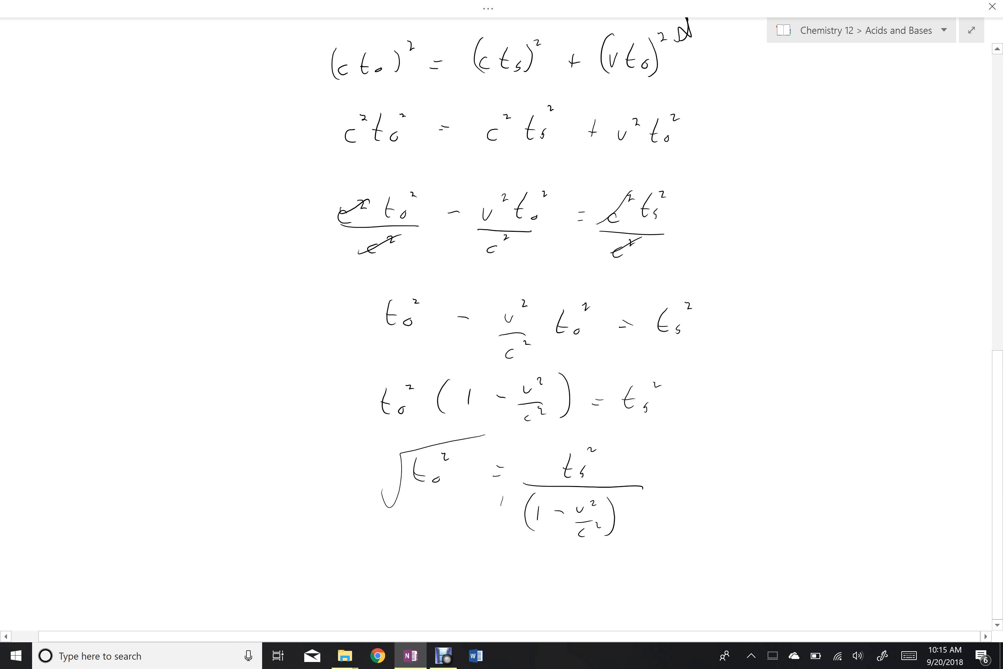
- Write the final result t_o = t_s / √(1 − v²/c²)
scroll("down", 3)
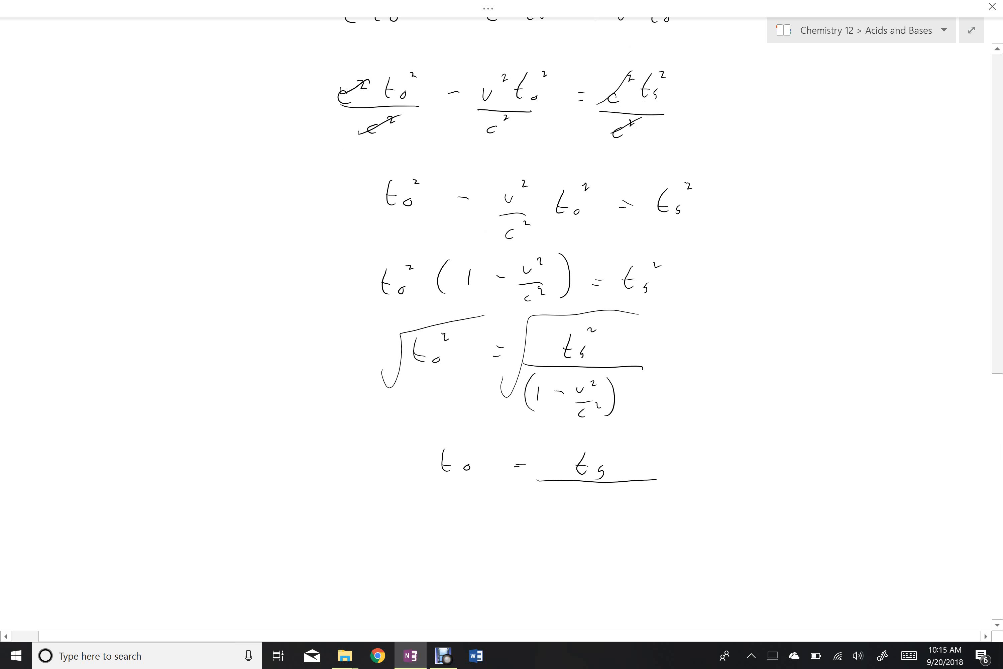
left_click_drag(543, 493, 678, 505)
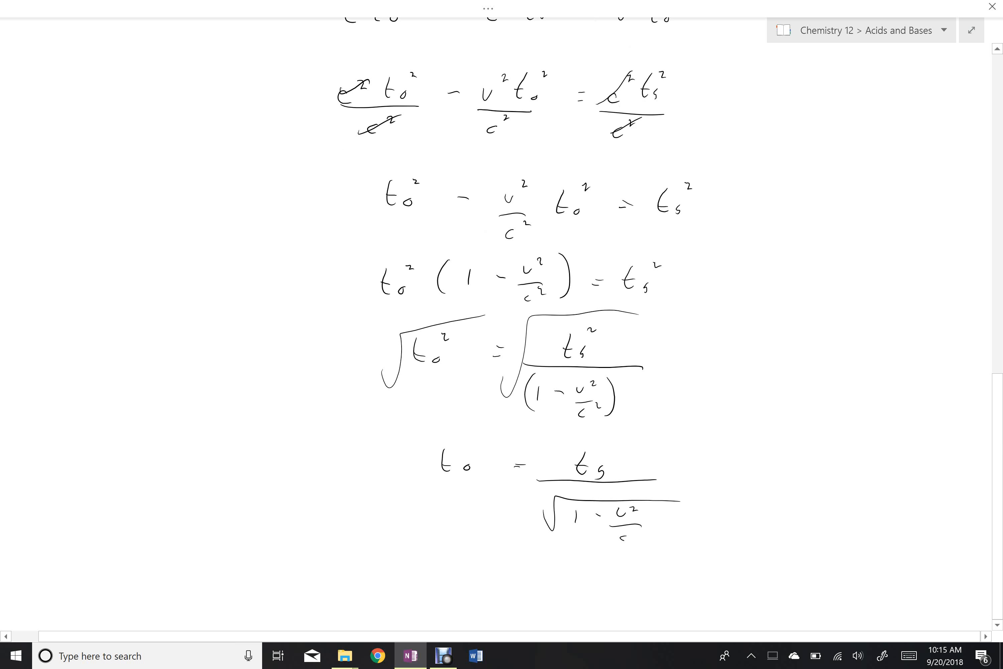
scroll("down", 3)
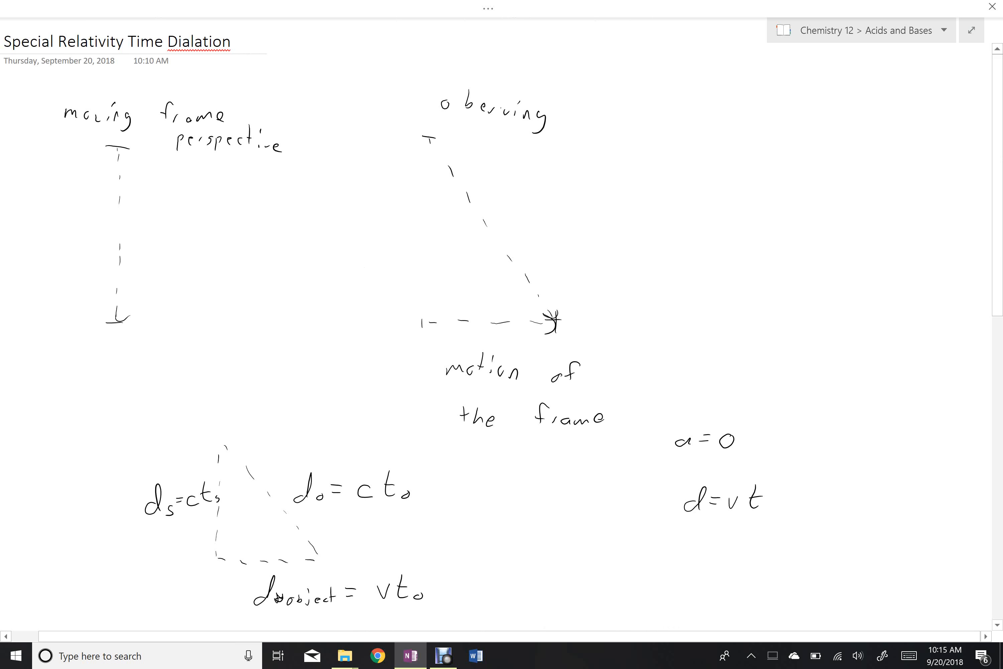
- Underline t_o in the final time dilation formula
scroll("down", 3)
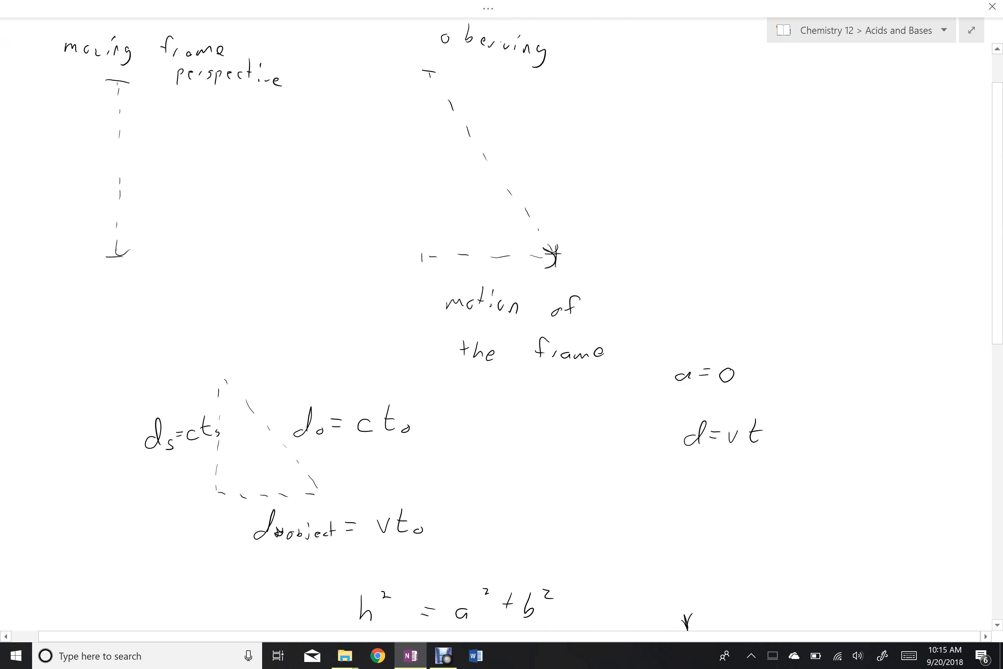
scroll("down", 3)
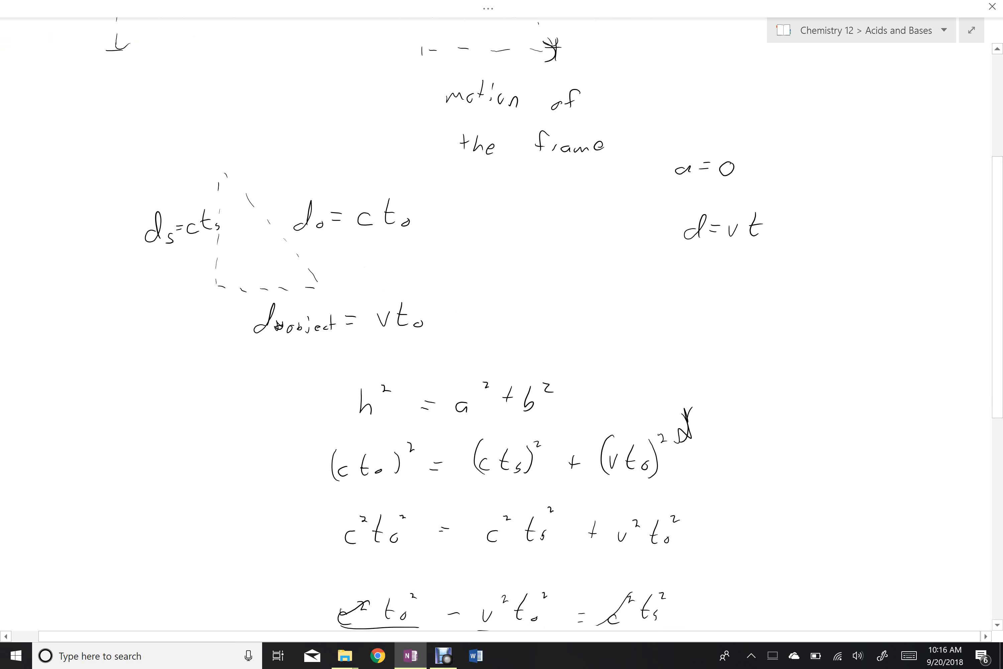
scroll("down", 3)
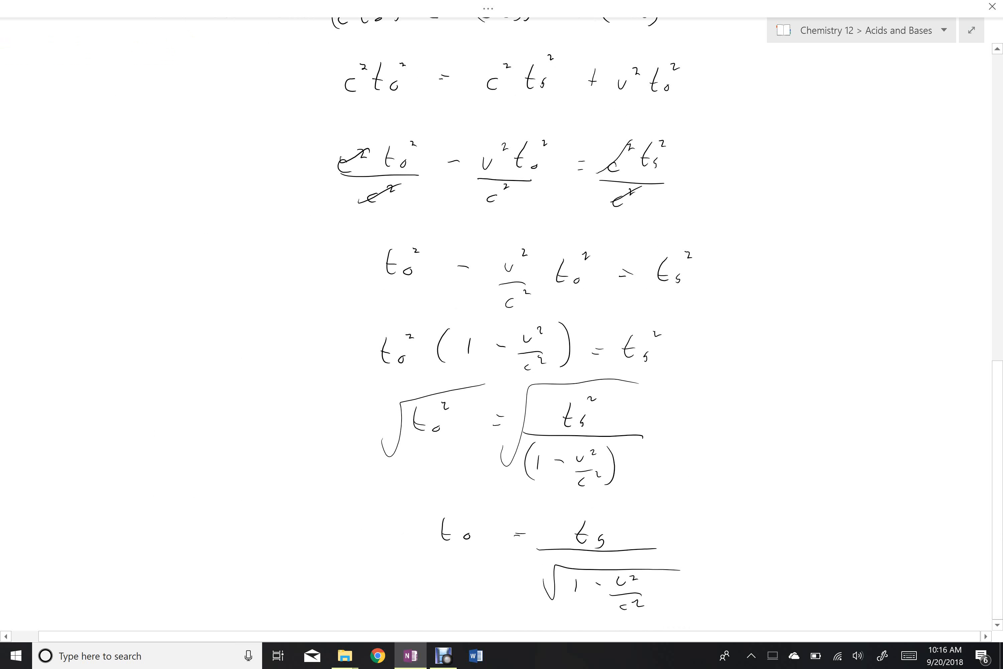
left_click_drag(430, 554, 479, 551)
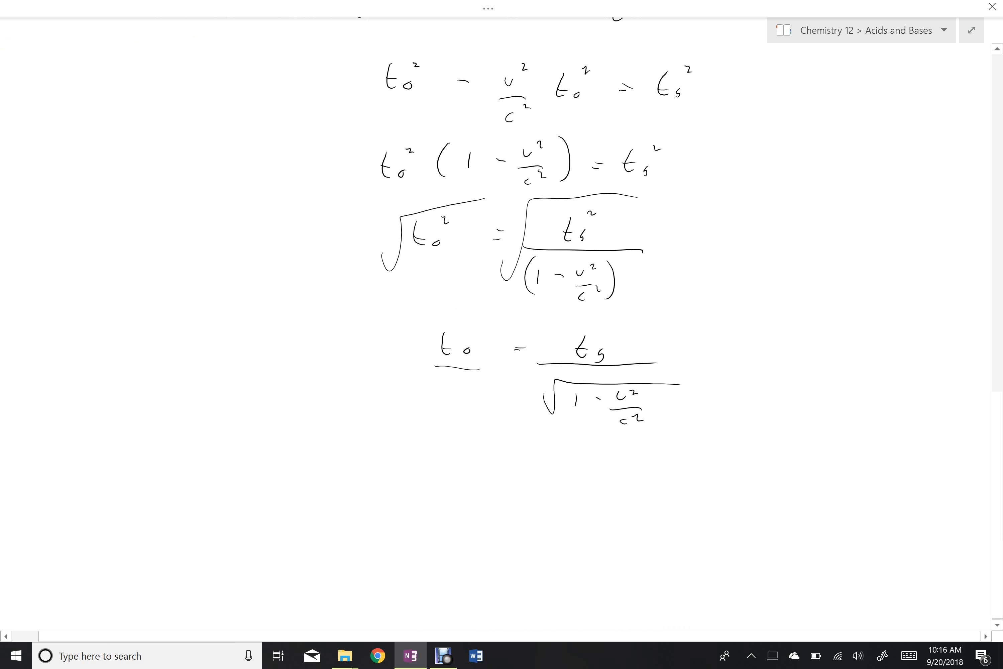
scroll("down", 3)
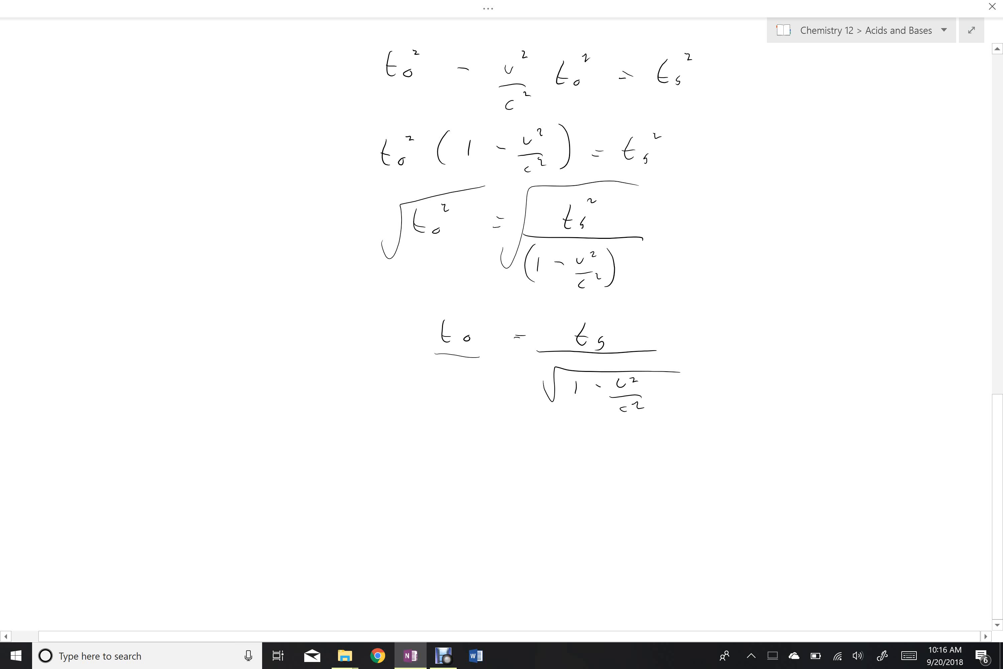